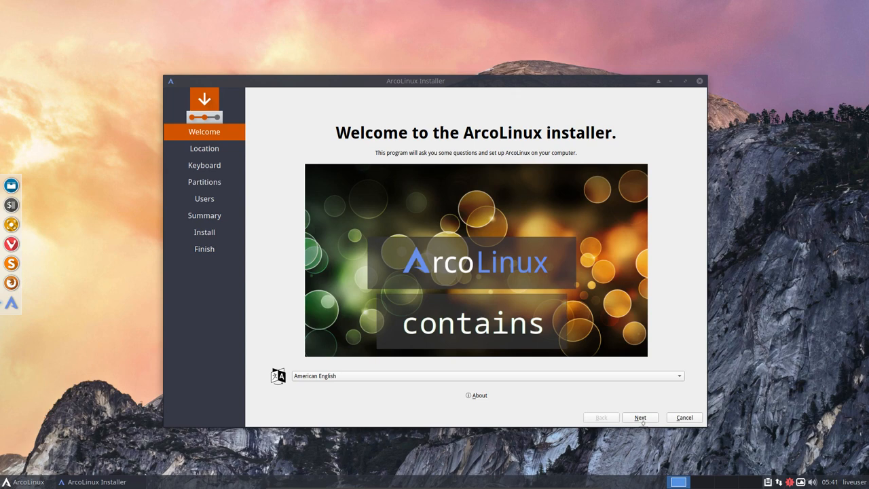
Step: Cancel the running ArcoLinux installer and confirm quitting it
left_click(683, 417)
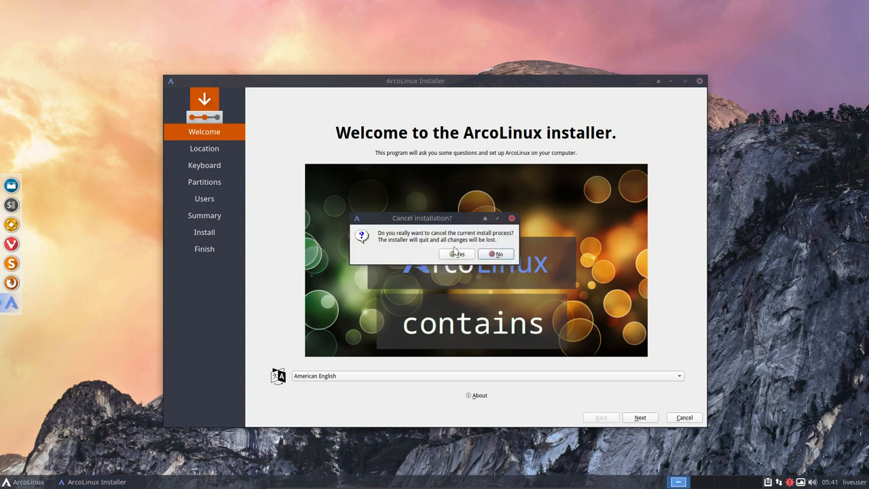
left_click(456, 254)
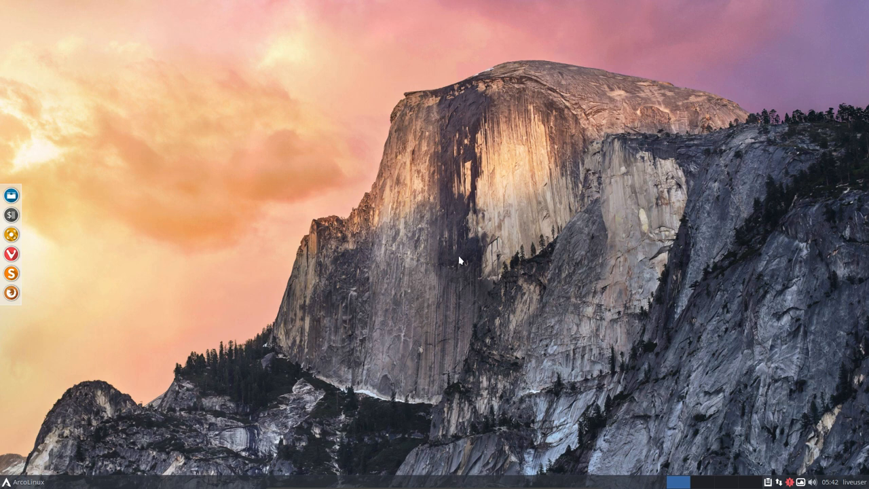
mouse_move(211, 222)
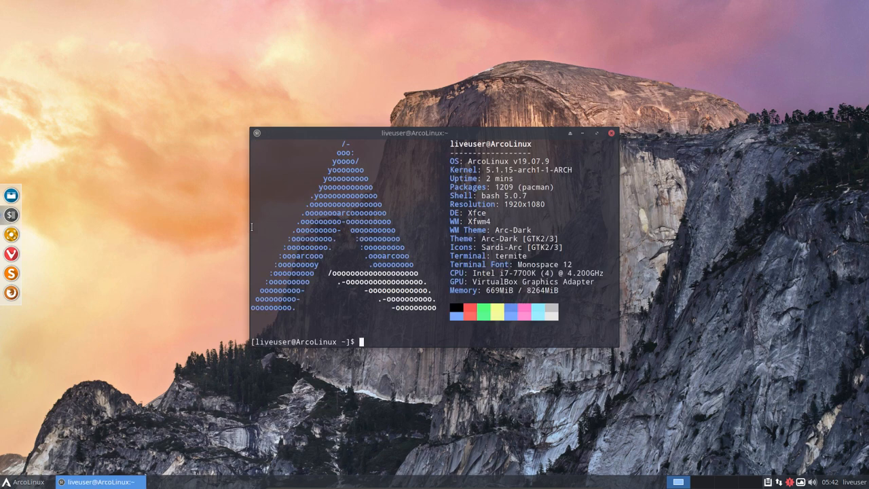
Step: Run 'pkexec calamares -d > /home/liveuser/Desktop/log.txt' to relaunch the installer with debug logging
type("pkexe")
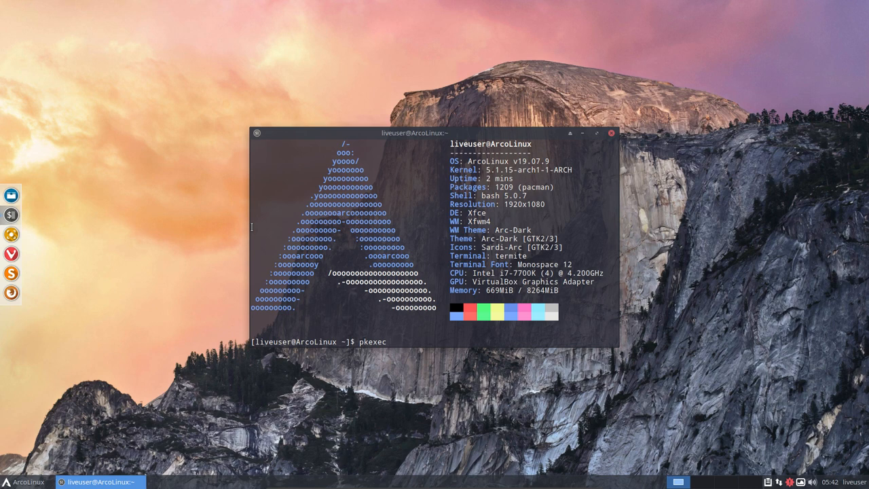
type("c")
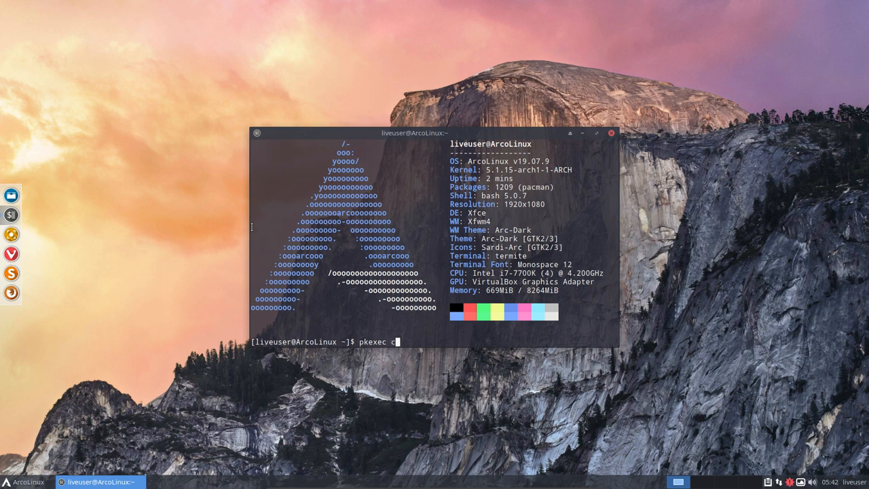
type("alama")
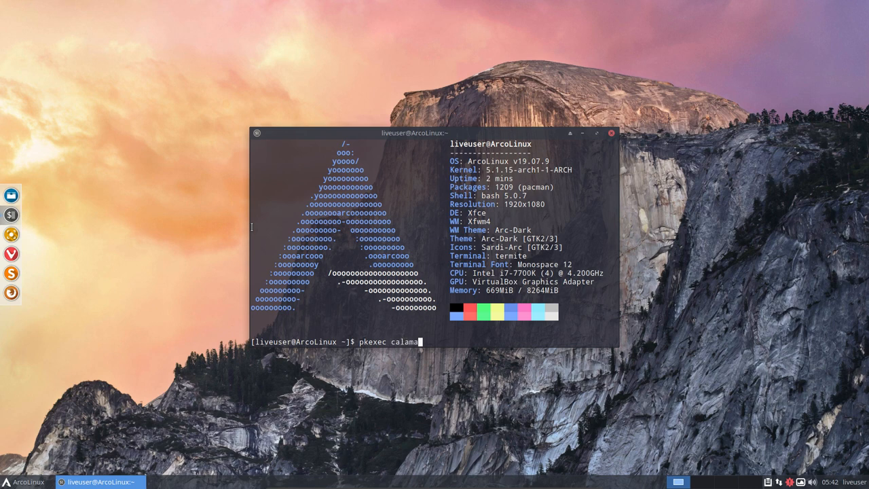
type("res -")
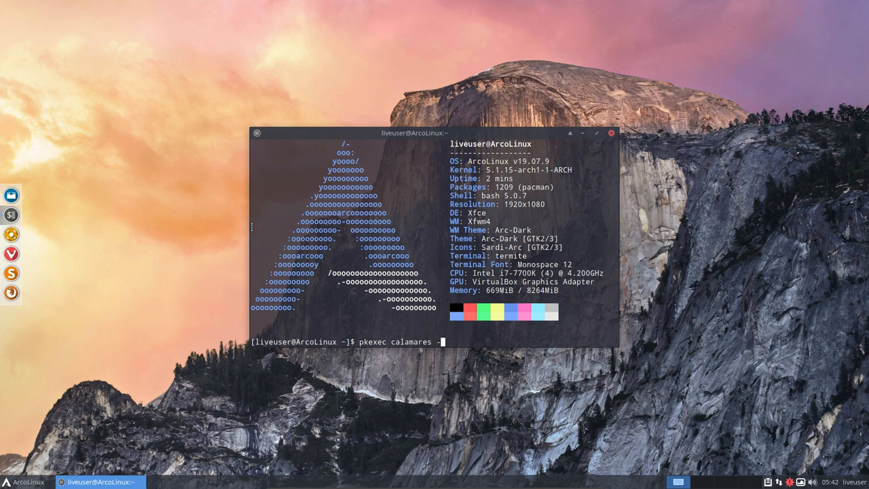
type("d")
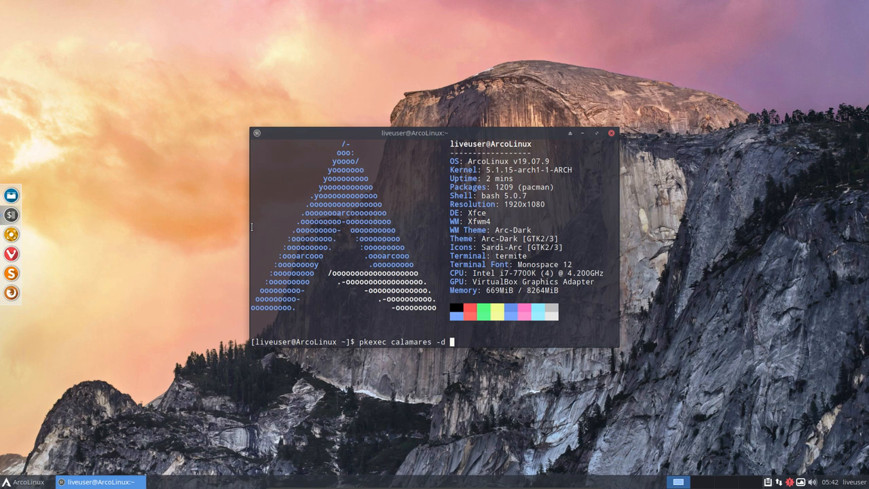
type("<")
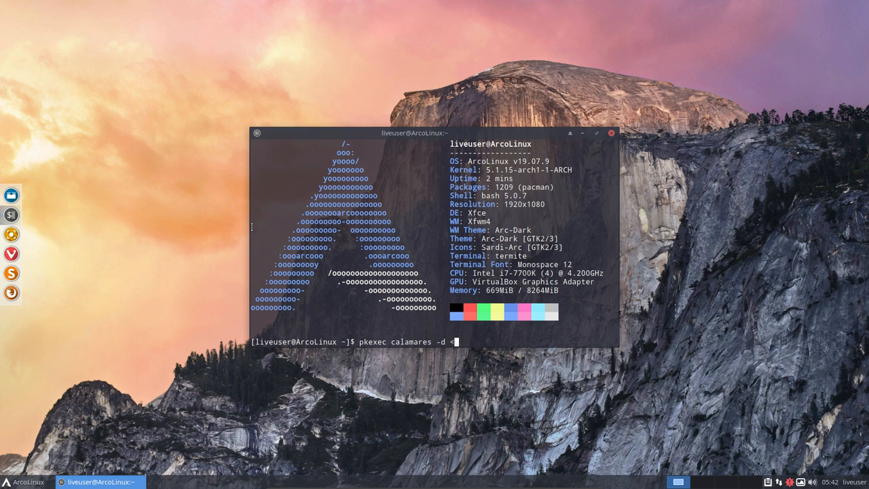
type(">")
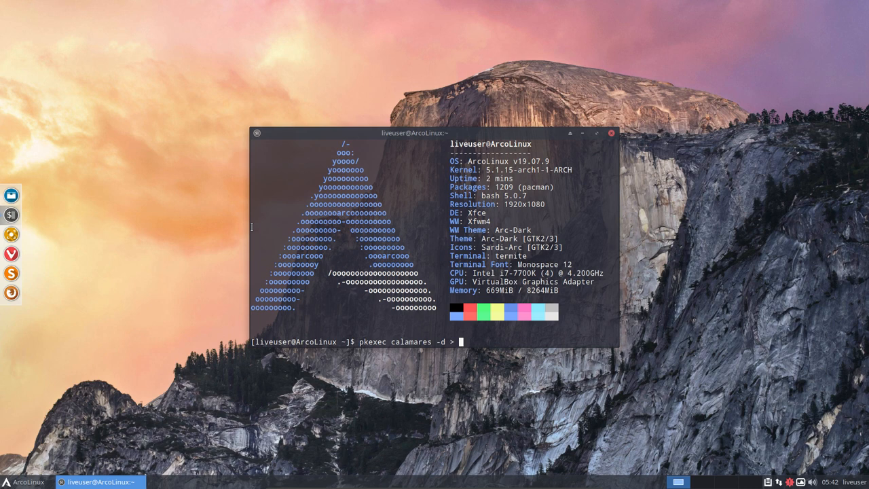
key("BackSpace")
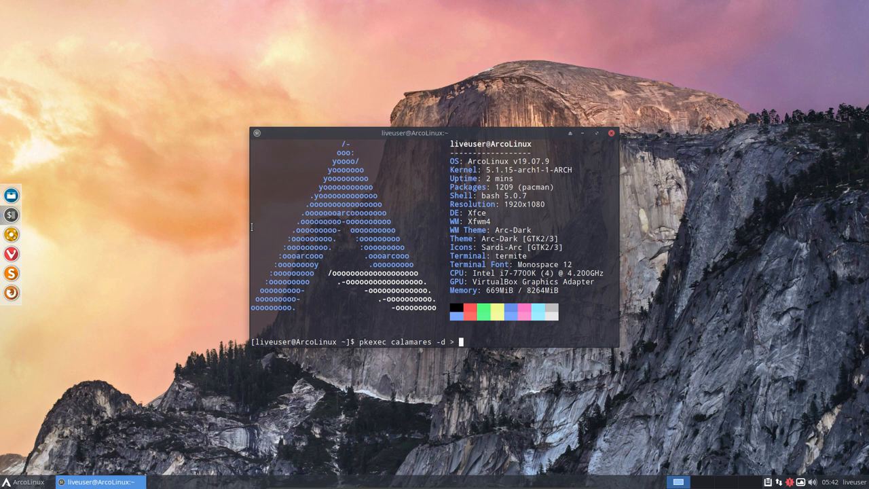
type("h")
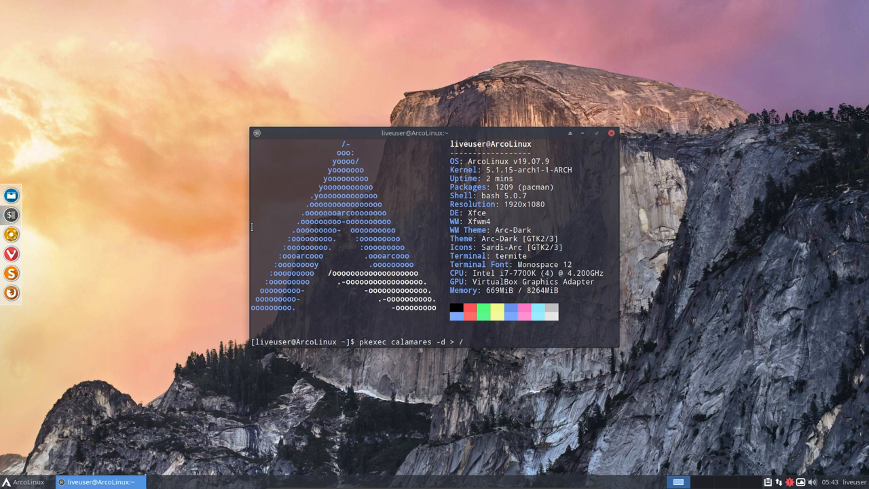
type("home/liveuser/")
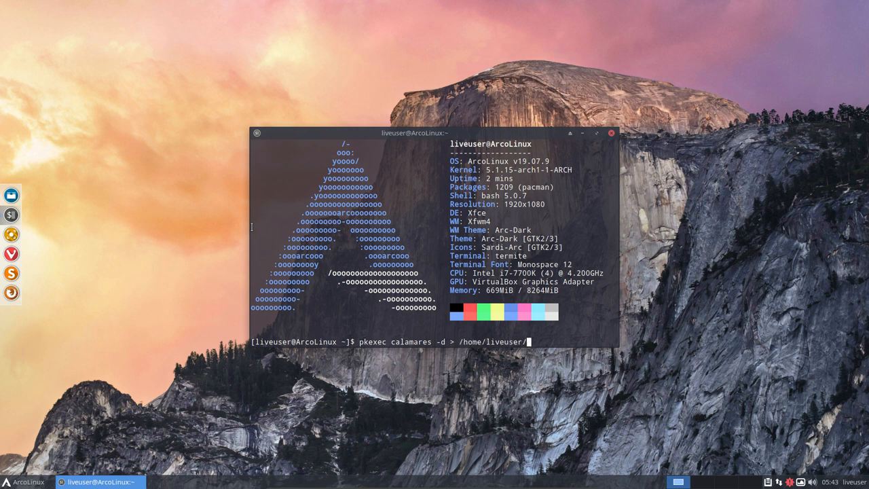
type("de")
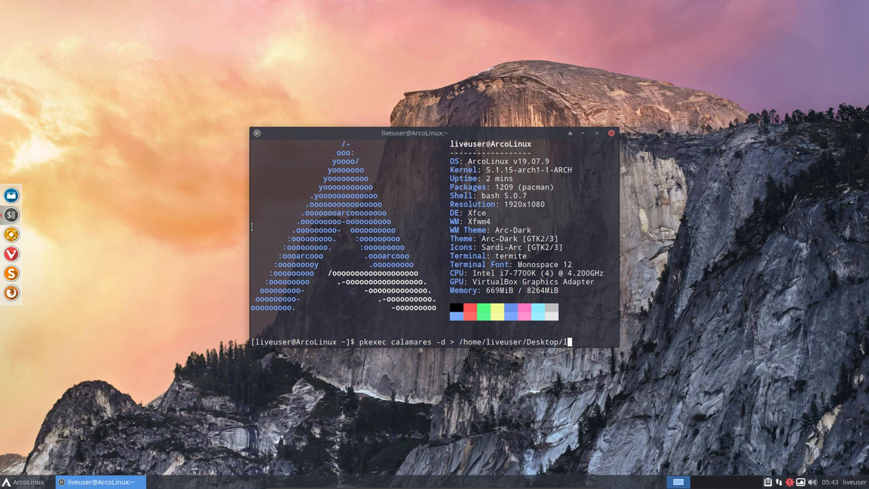
type("og<t")
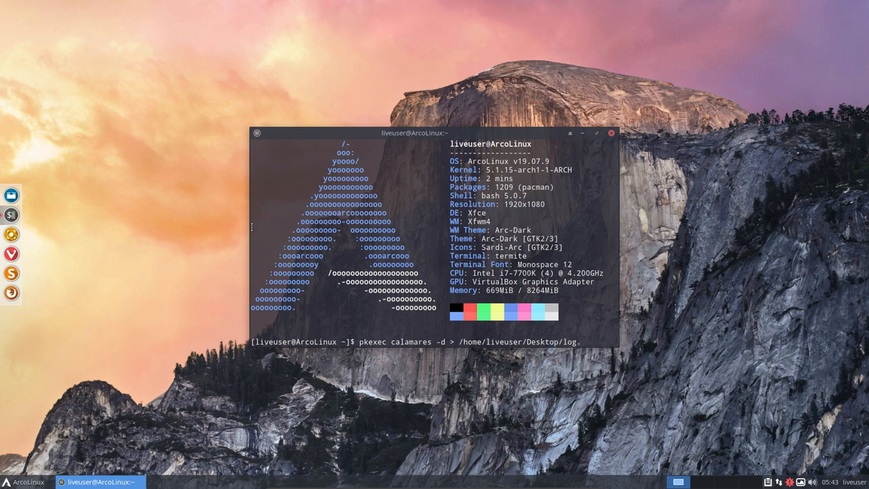
type(".txt")
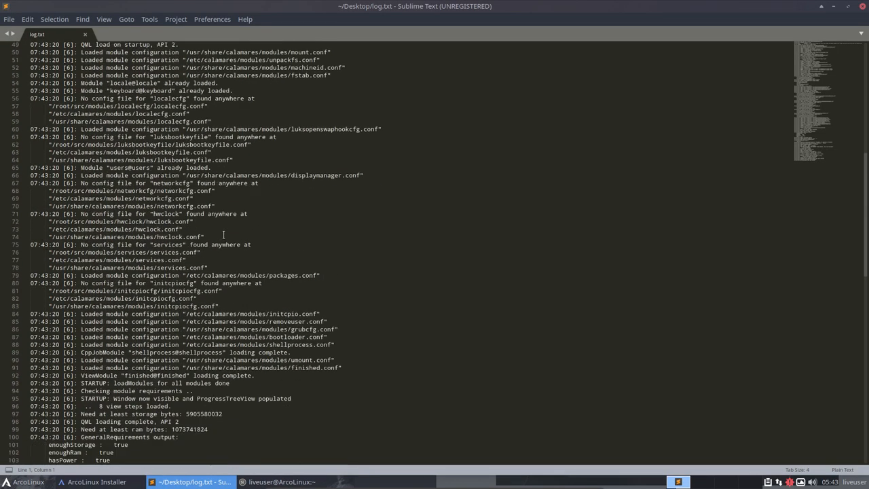
scroll("down", 3)
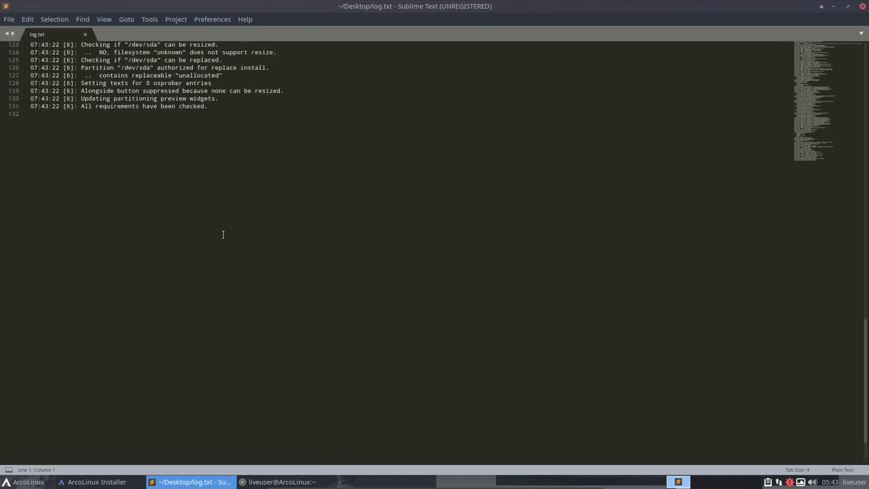
left_click(96, 481)
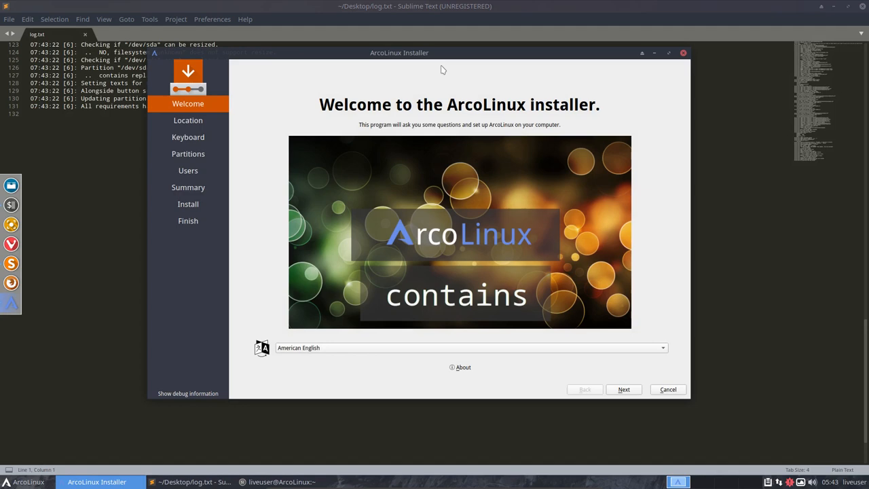
Step: Move past the welcome and keyboard layout pages, then cancel and quit the installer
left_click(624, 389)
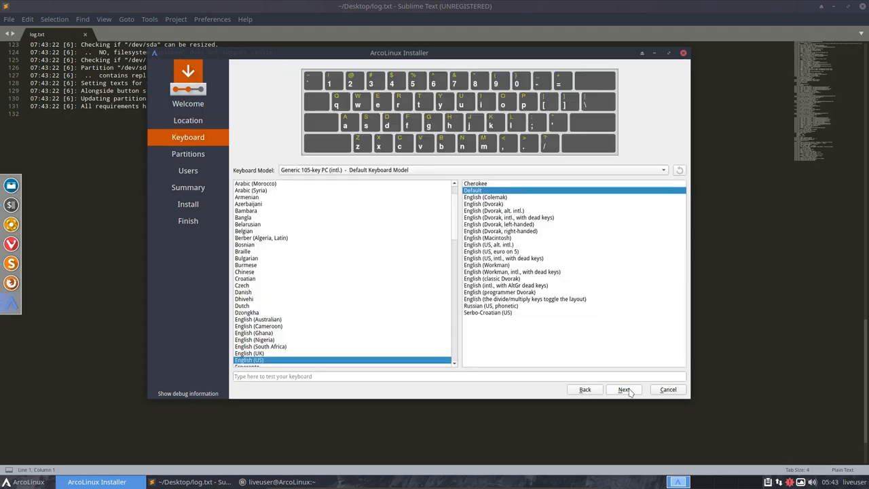
left_click(624, 389)
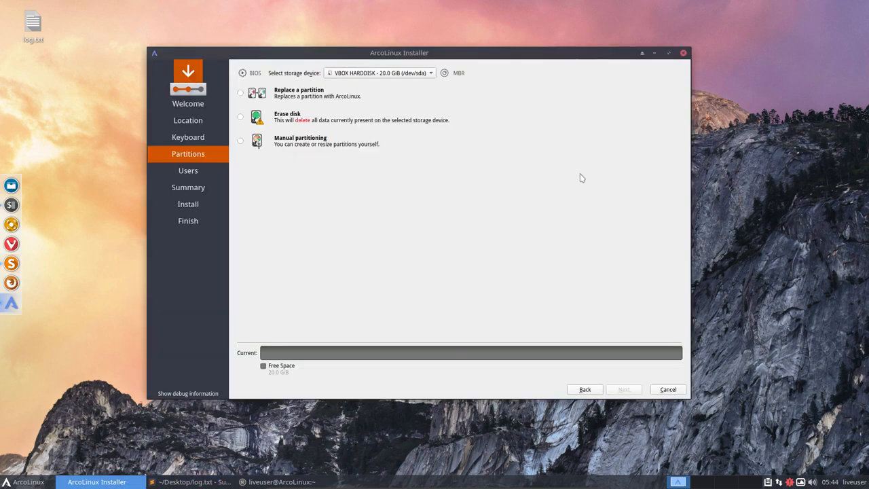
left_click(667, 389)
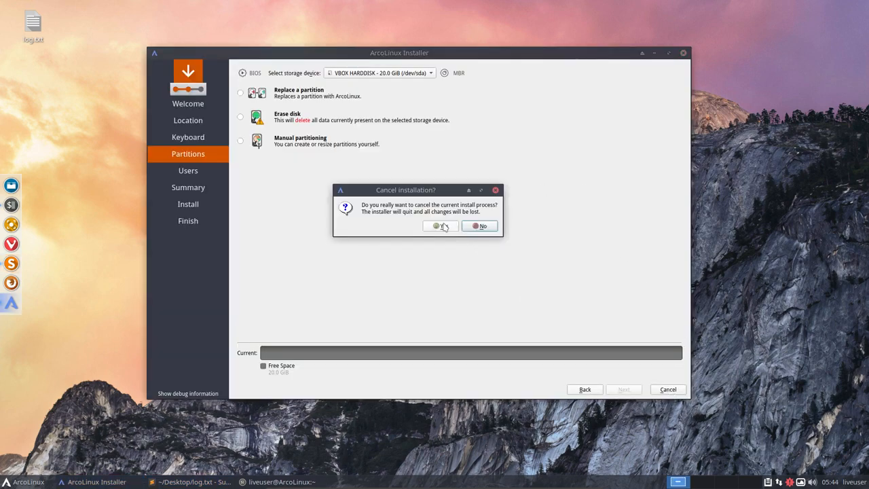
left_click(436, 226)
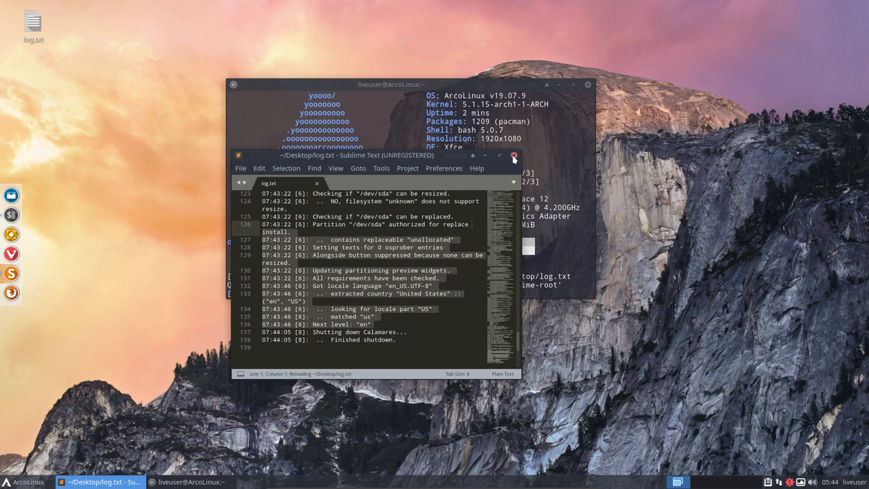
Step: Close the editor window and reopen log.txt from the desktop
left_click(514, 157)
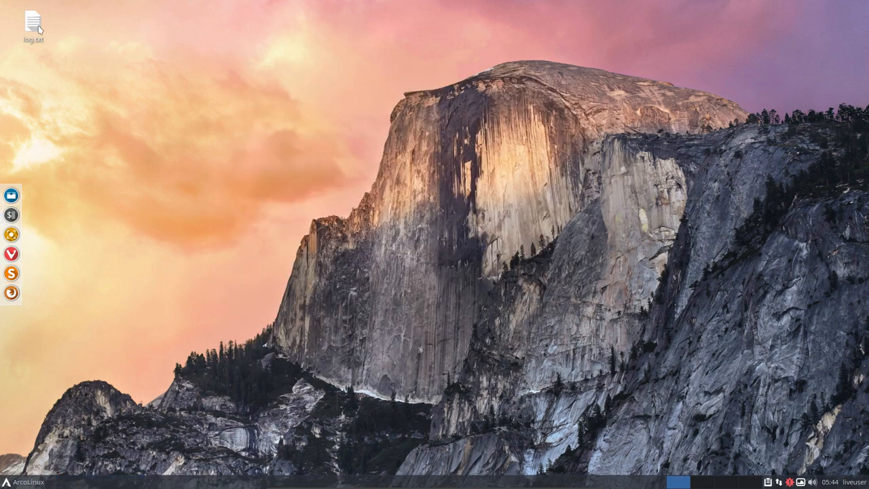
double_click(33, 22)
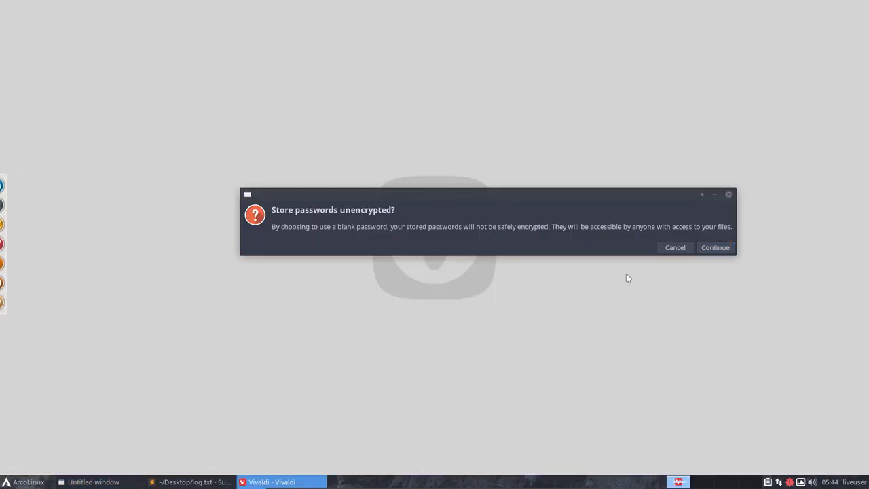
Step: Accept unencrypted password storage, search for pastebin, and open the Pastebin result
left_click(714, 246)
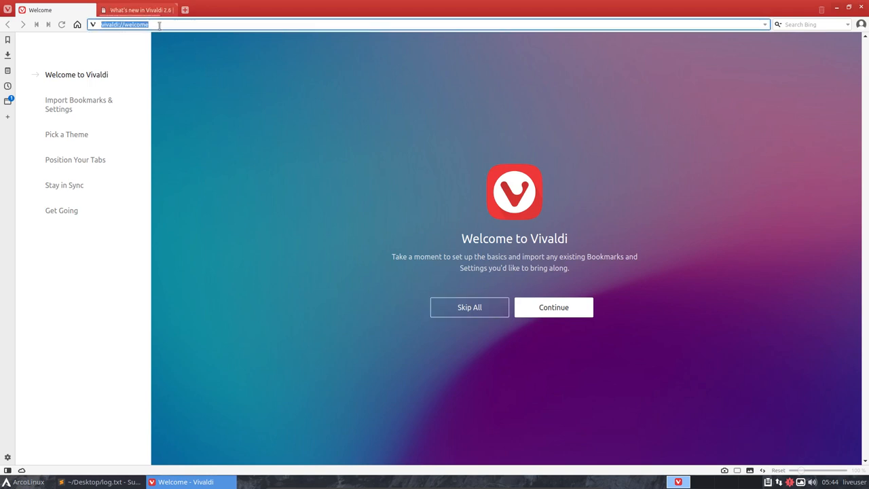
type("pqst")
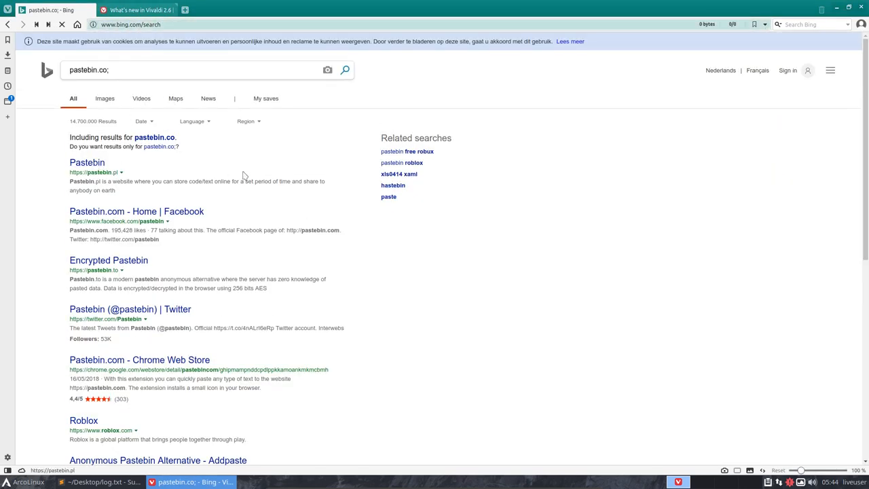
left_click(87, 162)
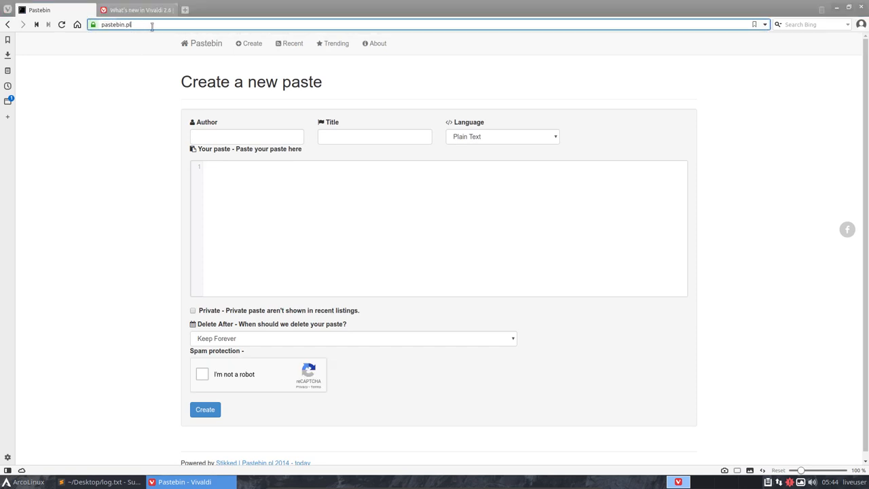
Step: Go to pastebin.com, reopen log.txt, and paste its full contents into the new paste
type("pastebin.co;")
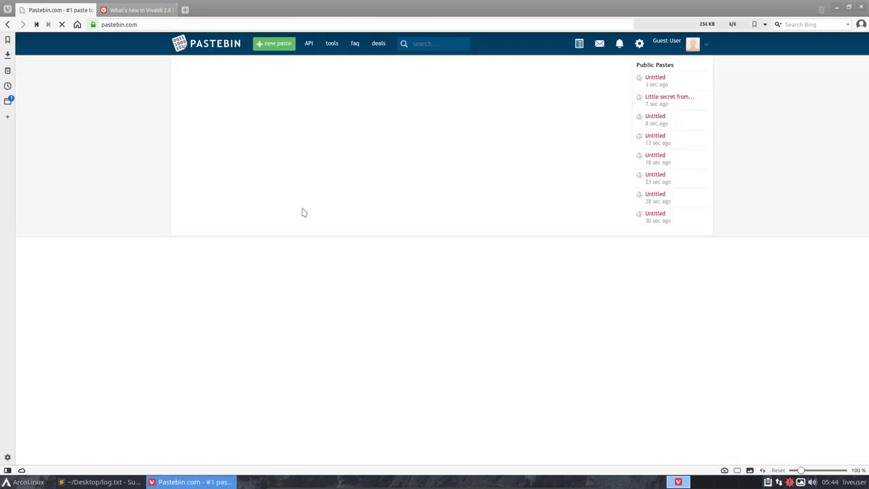
left_click(102, 481)
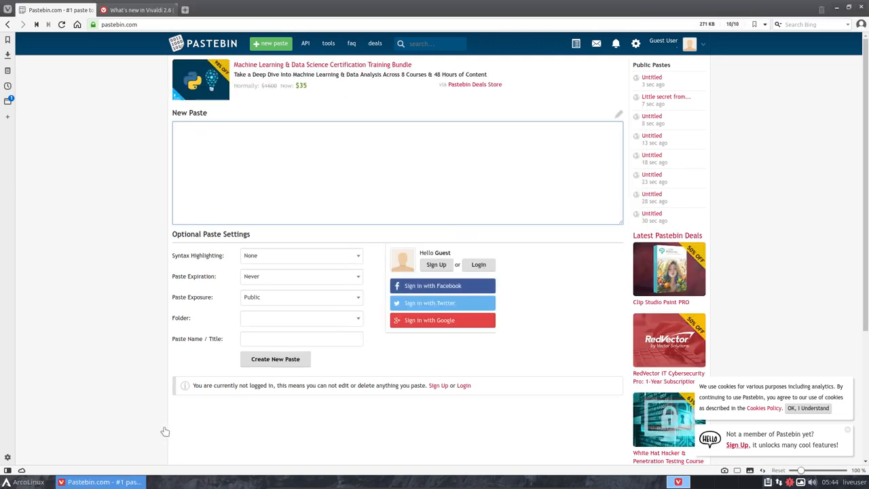
left_click(397, 170)
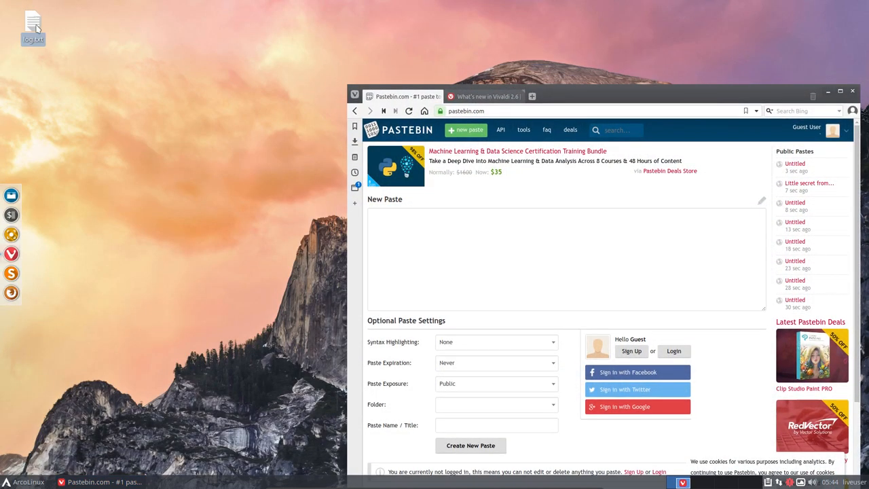
double_click(32, 22)
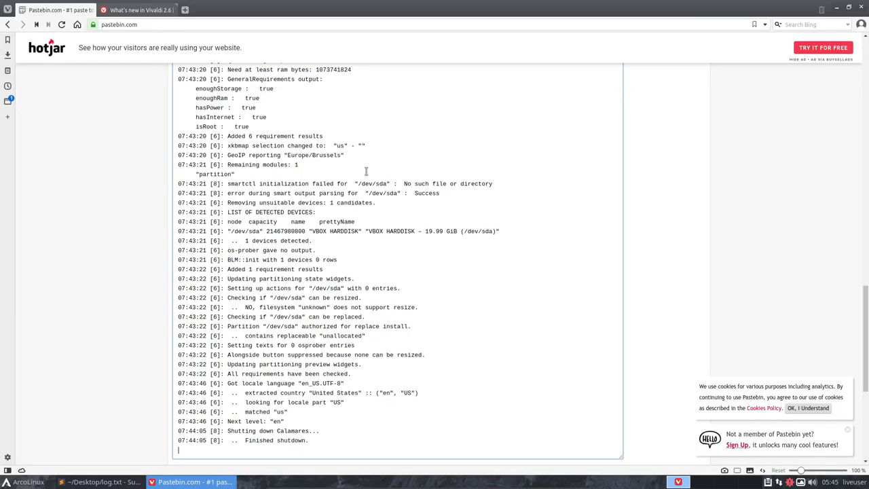
scroll("down", 3)
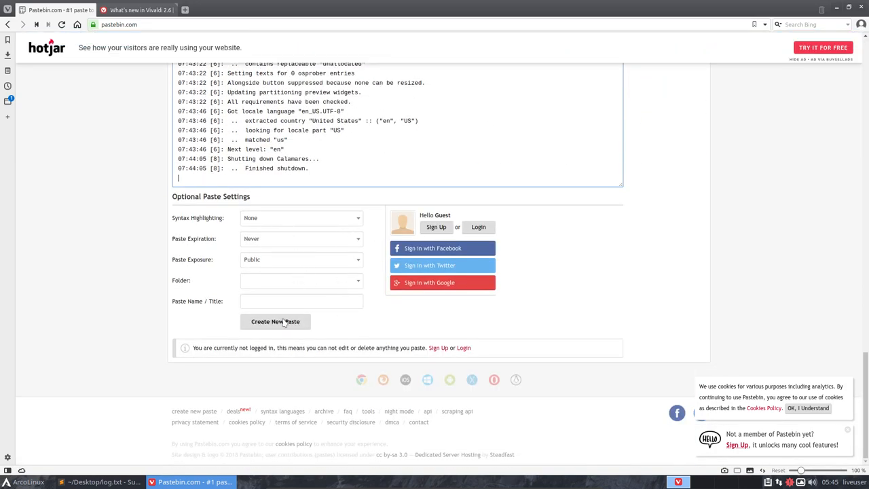
Step: Create the new paste, then restore the browser window to a smaller size
left_click(274, 321)
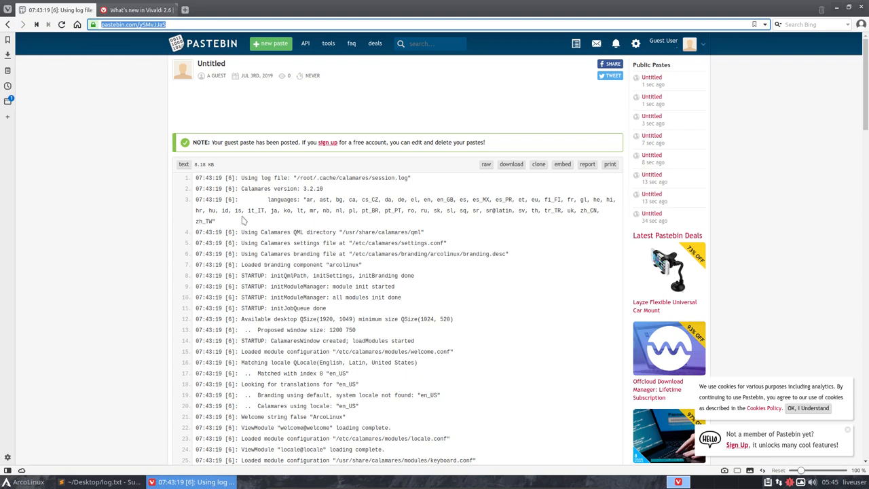
left_click(846, 8)
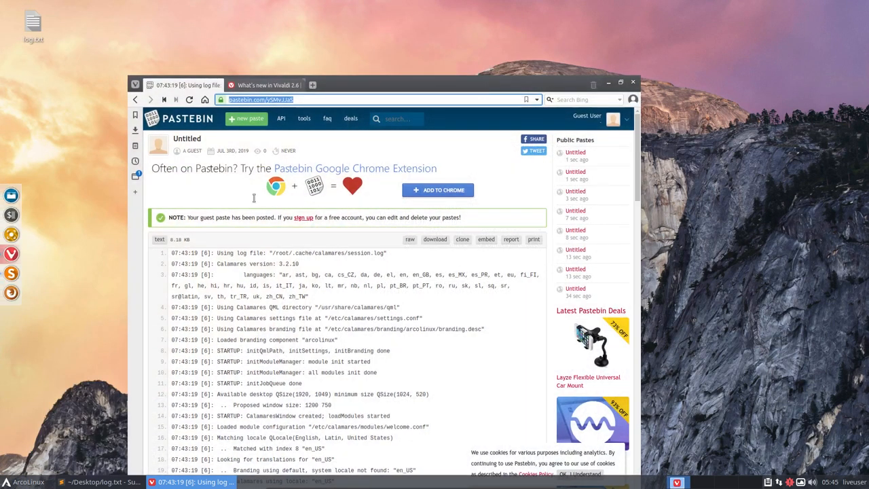
mouse_move(11, 233)
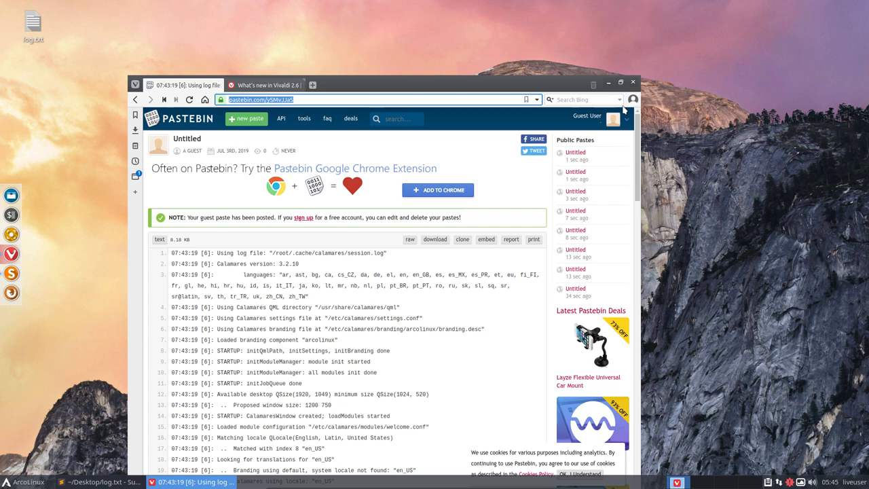
Step: Exit Vivaldi with 'Do not show confirmation again' ticked
left_click(633, 82)
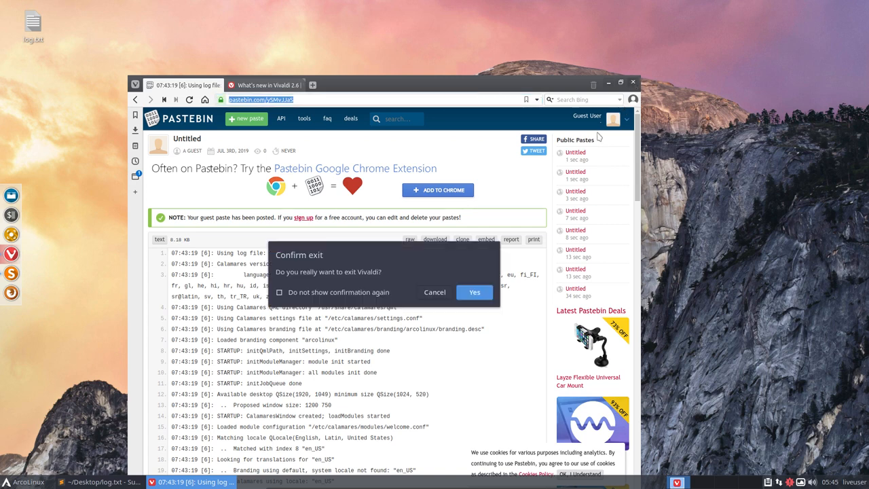
left_click(279, 292)
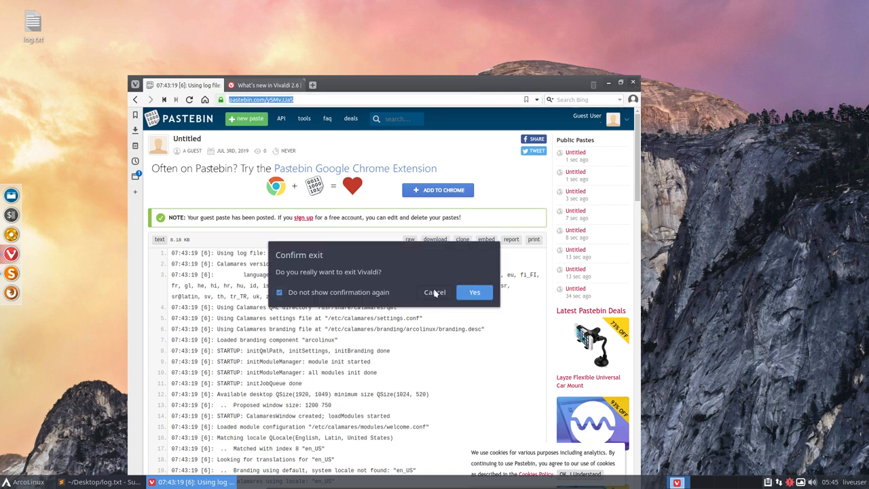
left_click(474, 291)
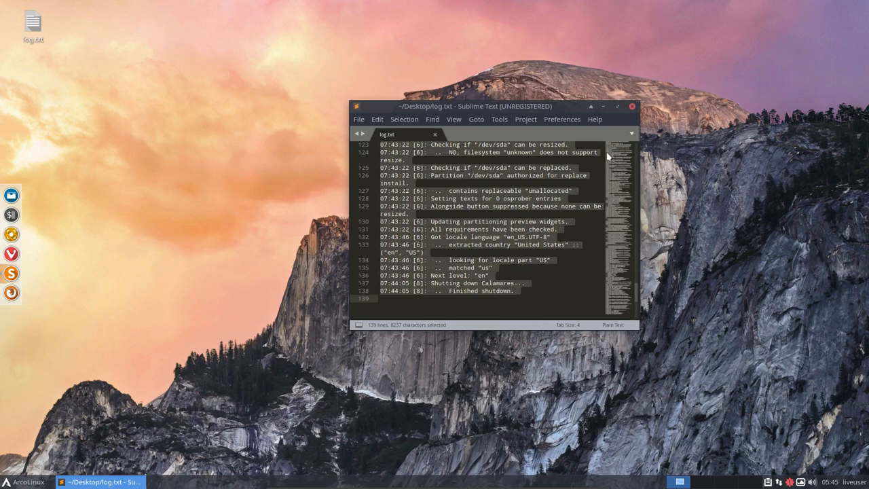